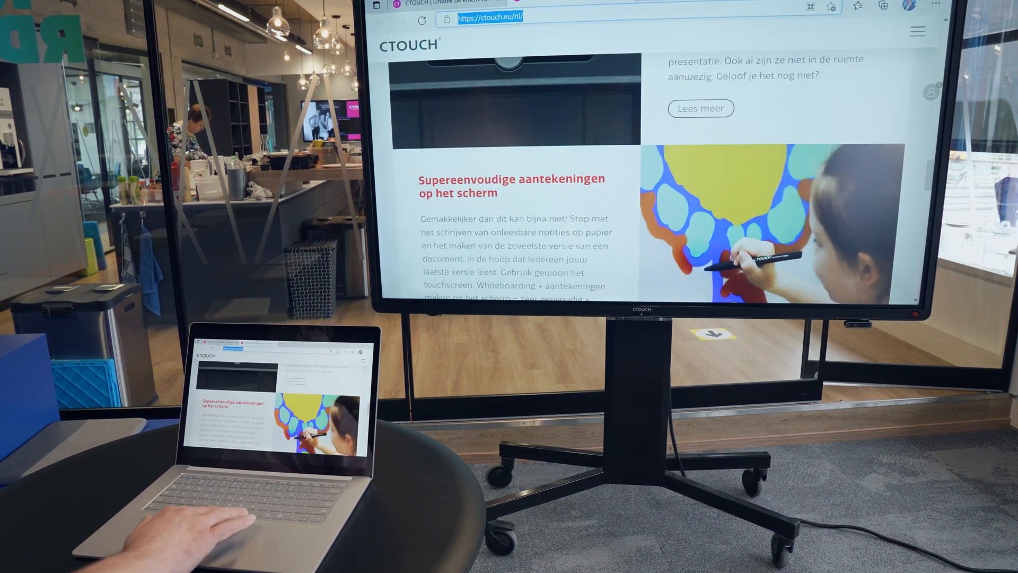
scroll("down", 3)
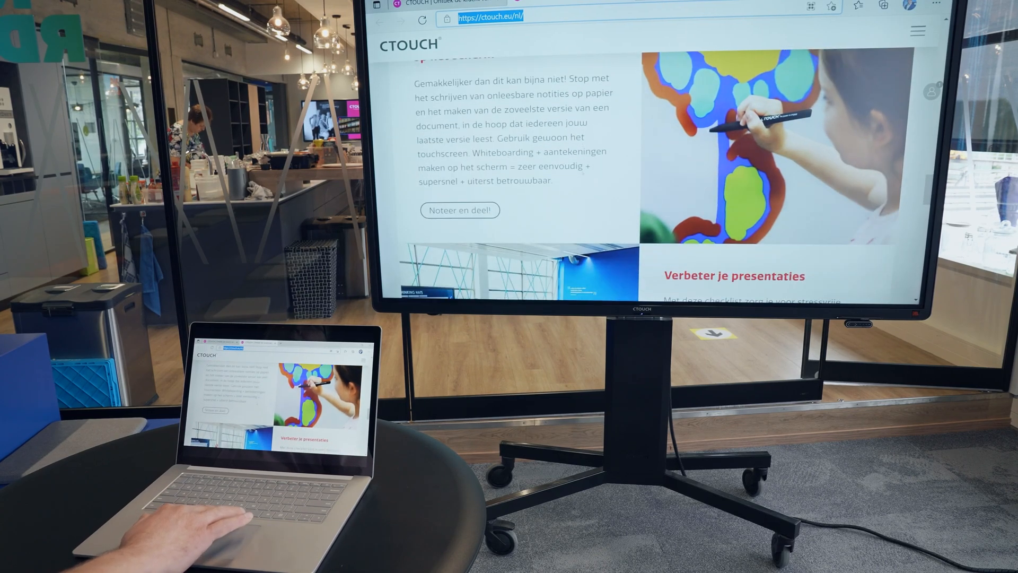